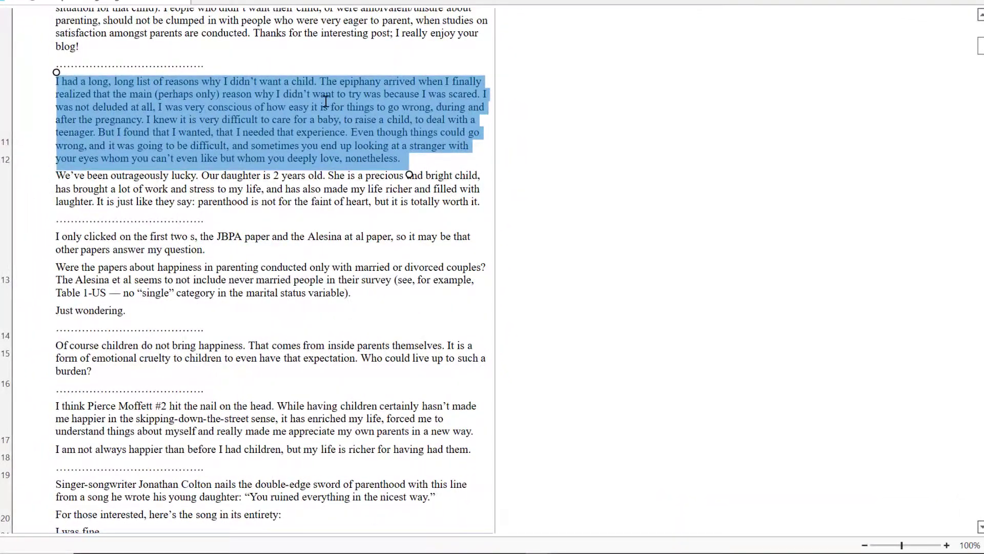
# Step: Create and apply a new code 'reasons for having children' to the selected not-wanting-a-child passage
pyautogui.write('reasons fo')
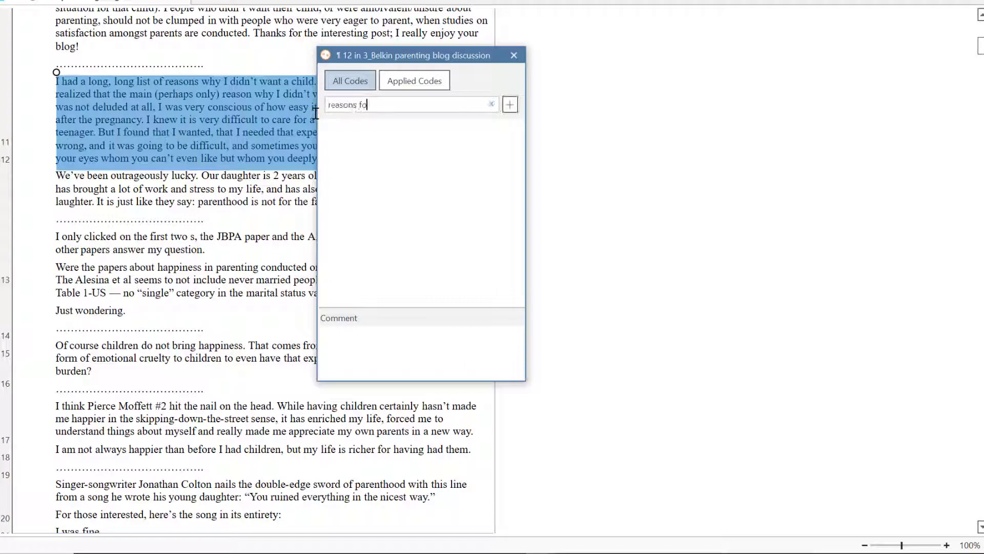
pyautogui.write('r having children')
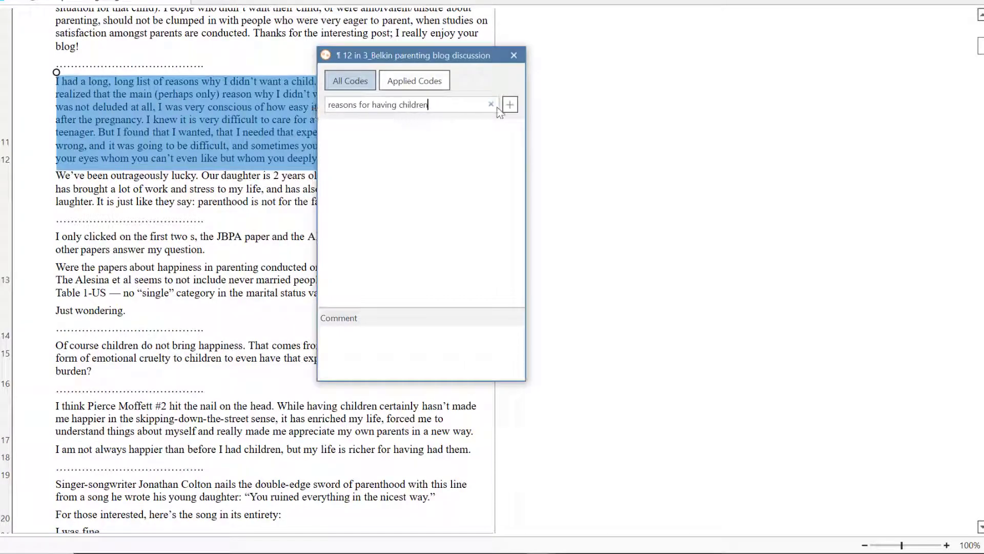
pyautogui.click(510, 105)
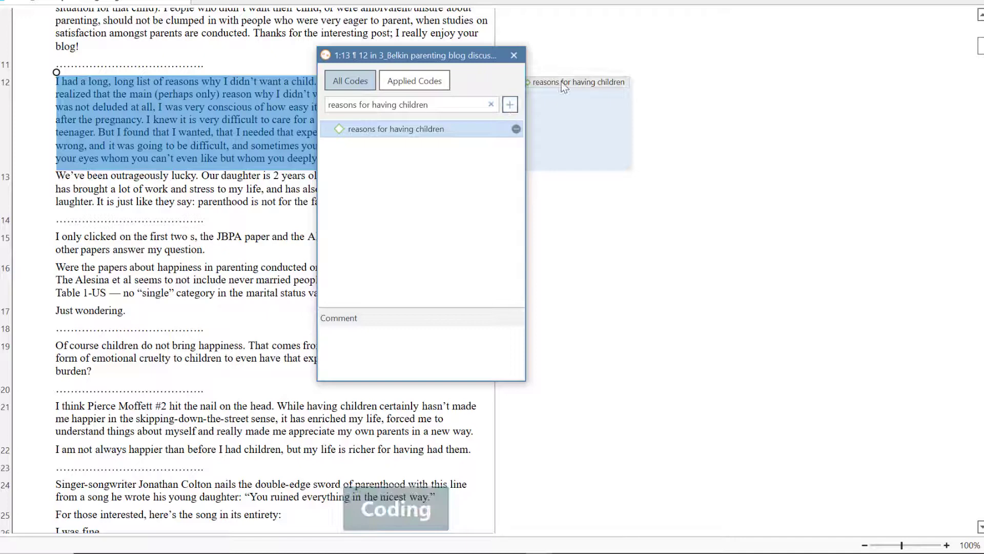
pyautogui.click(514, 55)
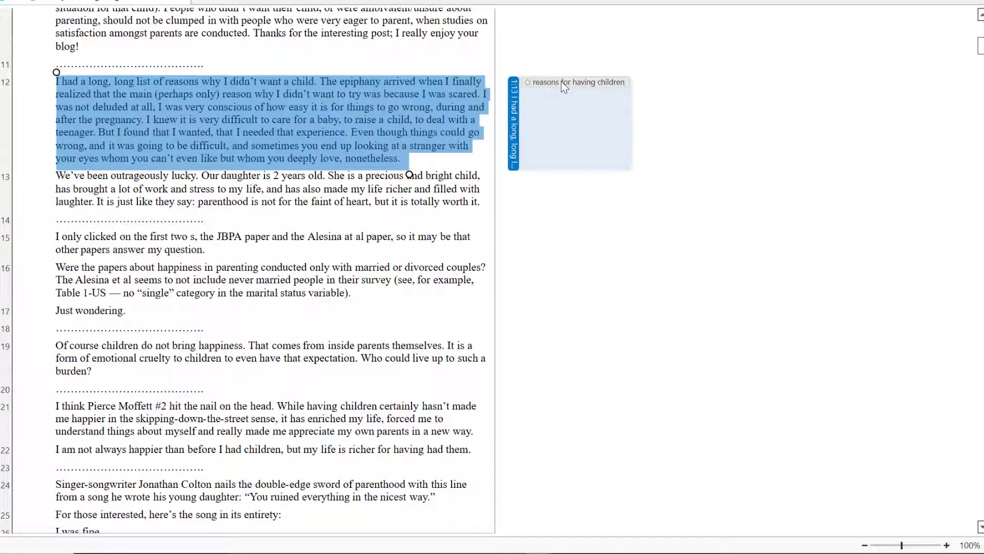
# Step: Add the comment 'code definition' to the reasons for having children code and save it
pyautogui.rightClick(576, 82)
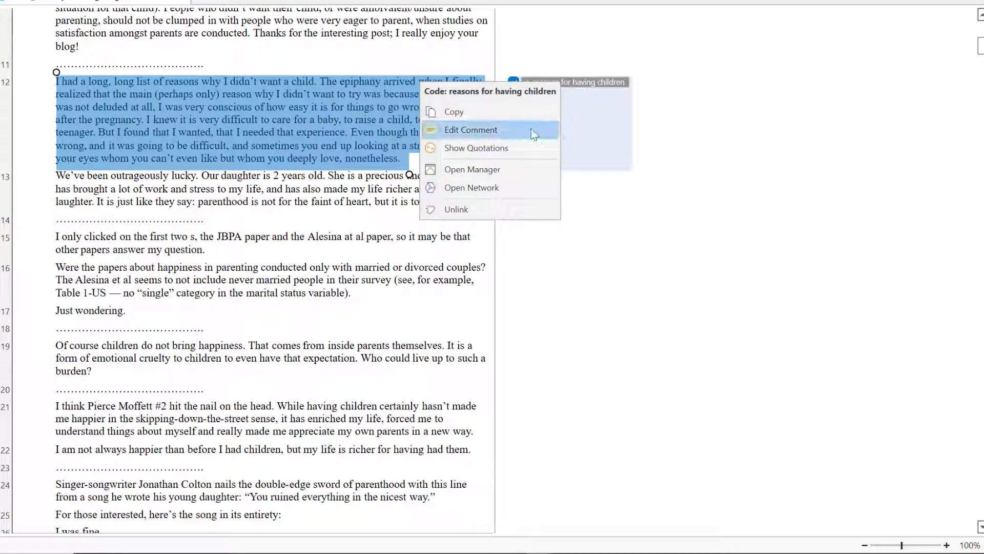
pyautogui.click(470, 130)
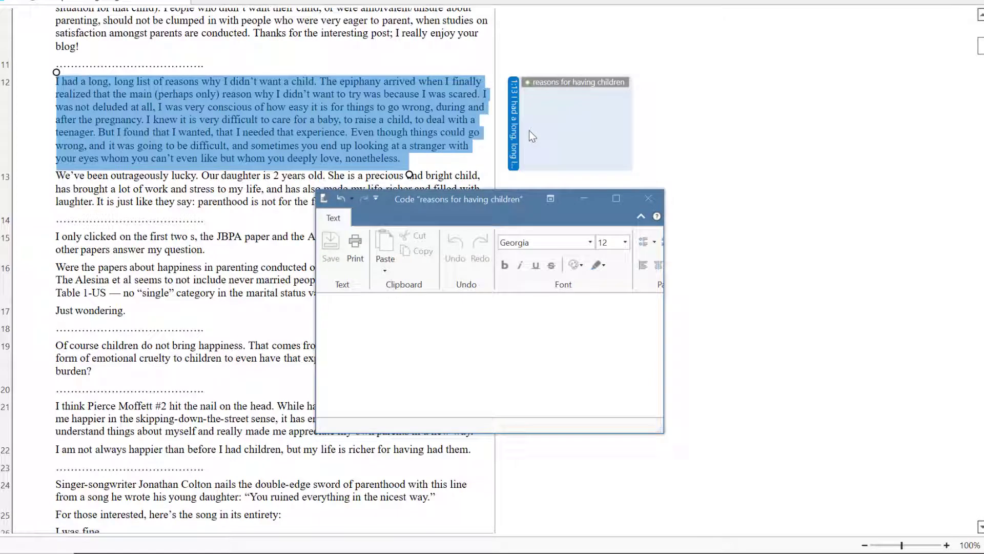
pyautogui.write('code defini')
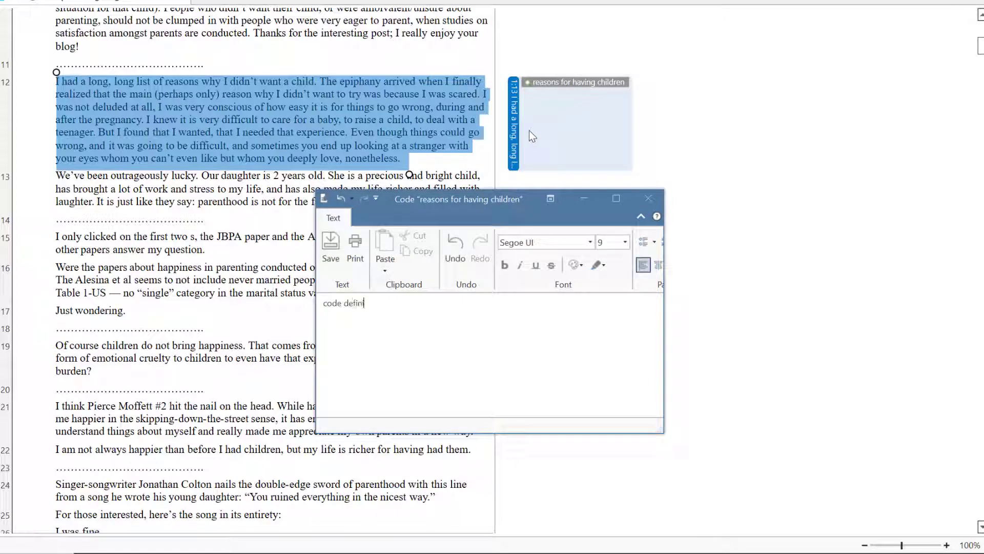
pyautogui.write('ition')
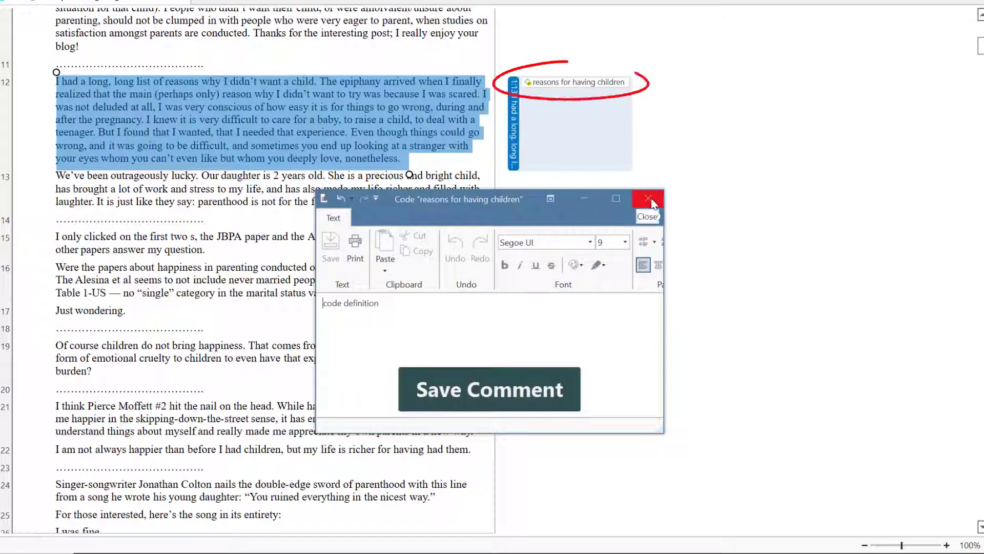
pyautogui.click(650, 198)
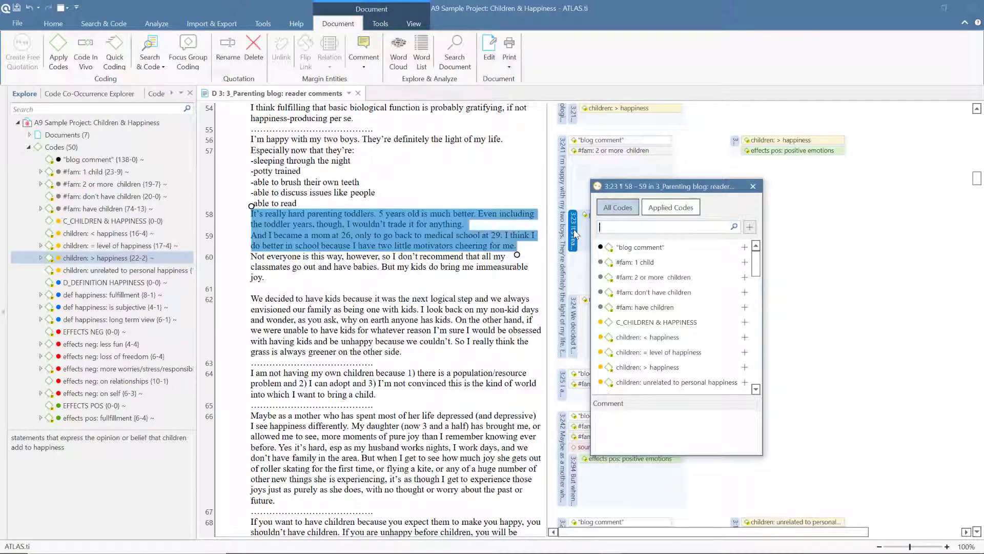
# Step: Search 'pos' and 'chi' and apply children: > happiness to the toddler-parenting passage
pyautogui.write('pos')
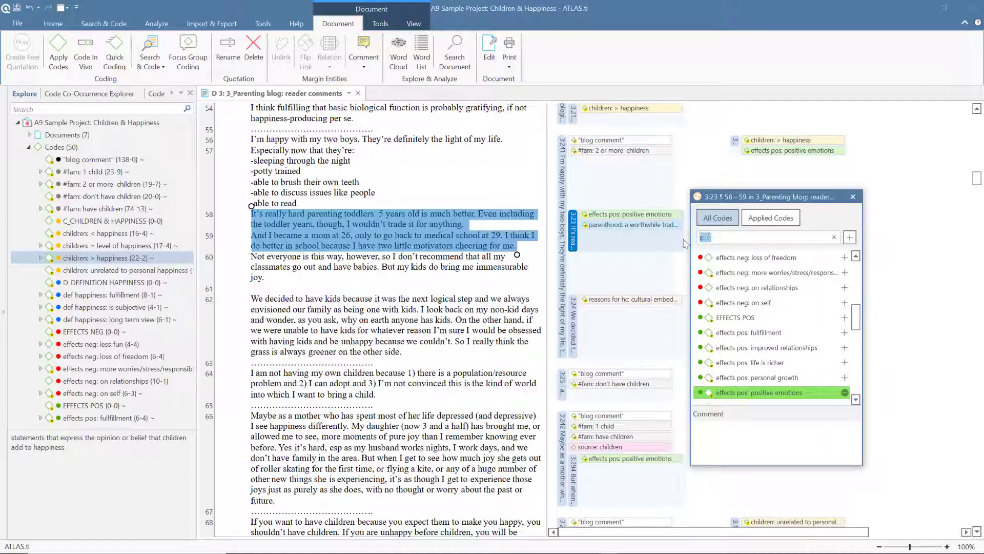
pyautogui.write('chi')
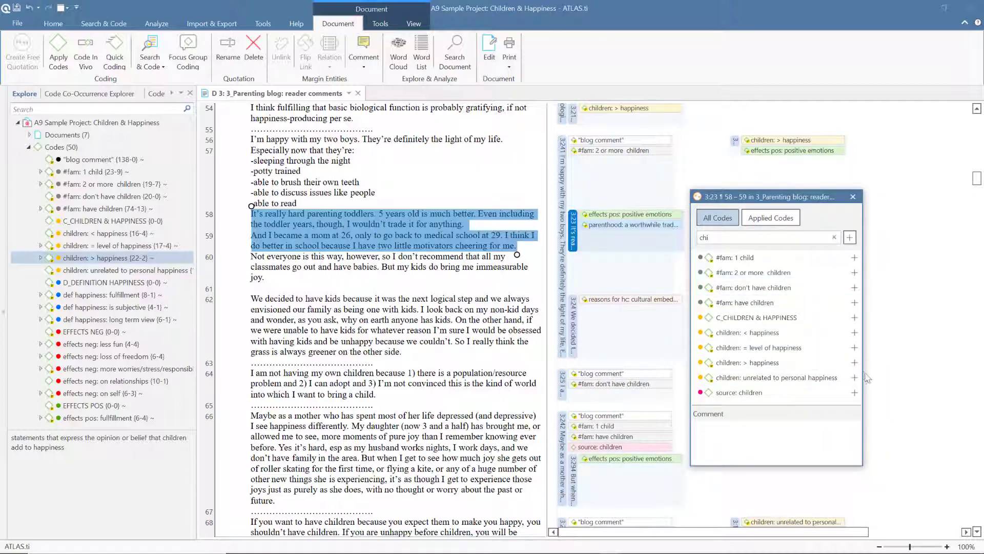
pyautogui.click(853, 362)
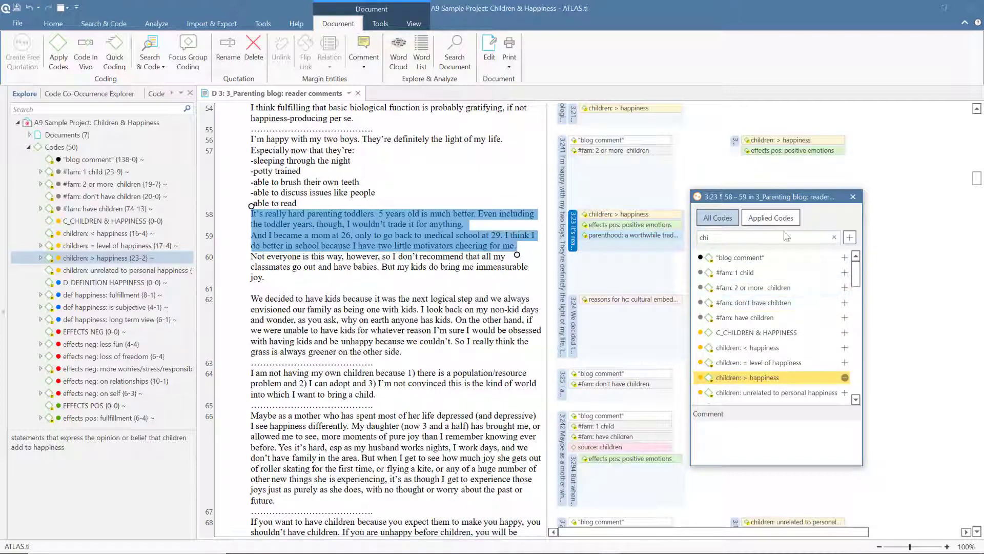
# Step: From the applied codes list, remove children: > happiness, keeping positive emotions and worthwhile trade-off
pyautogui.click(770, 217)
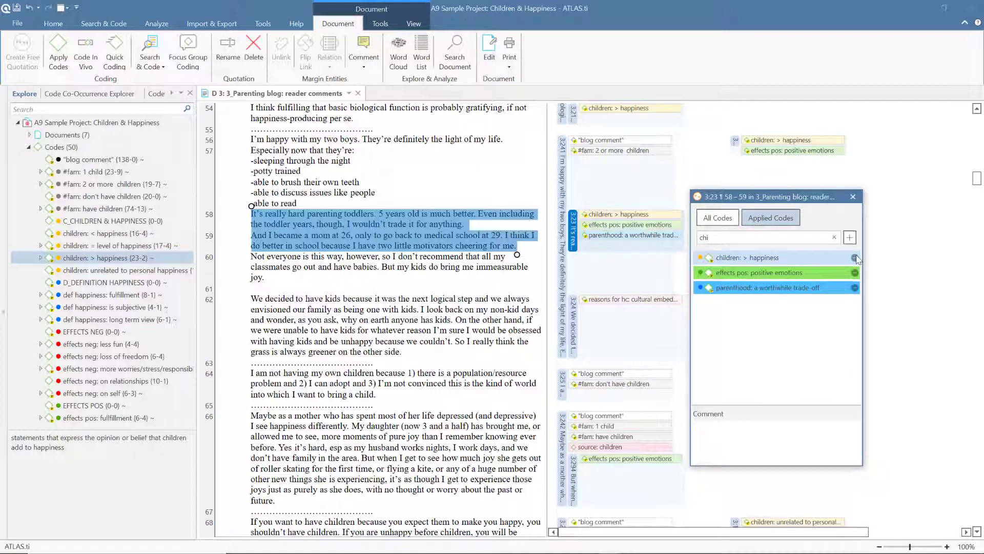
pyautogui.click(854, 257)
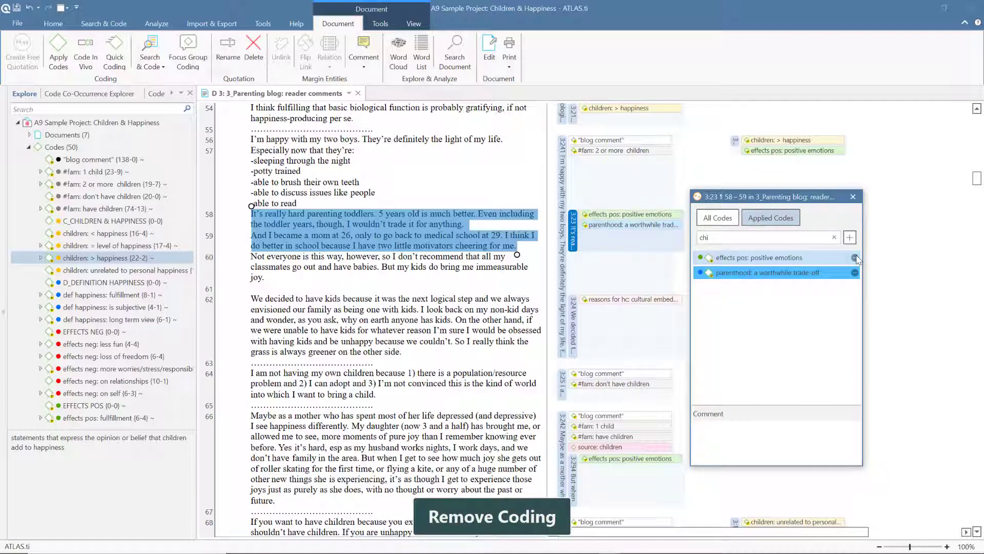
pyautogui.click(855, 257)
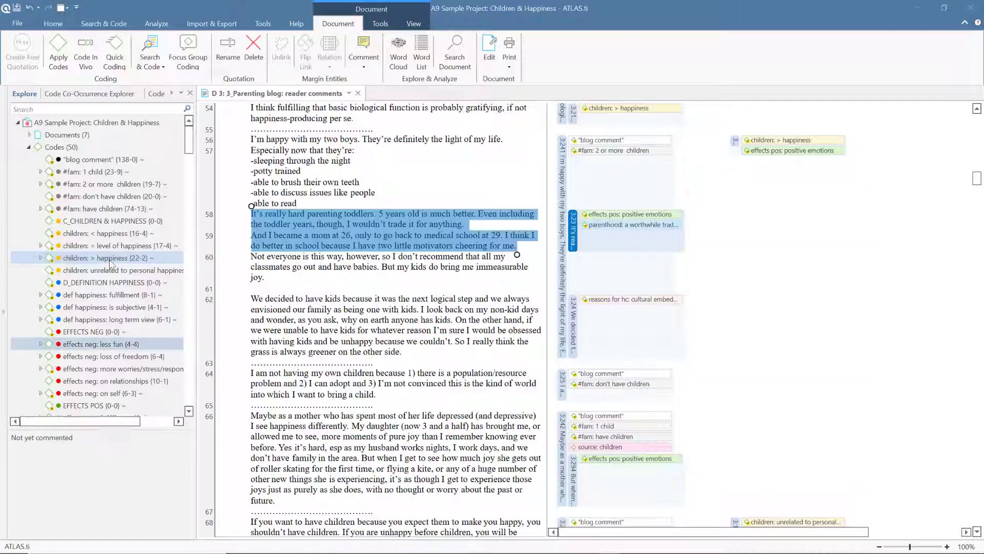